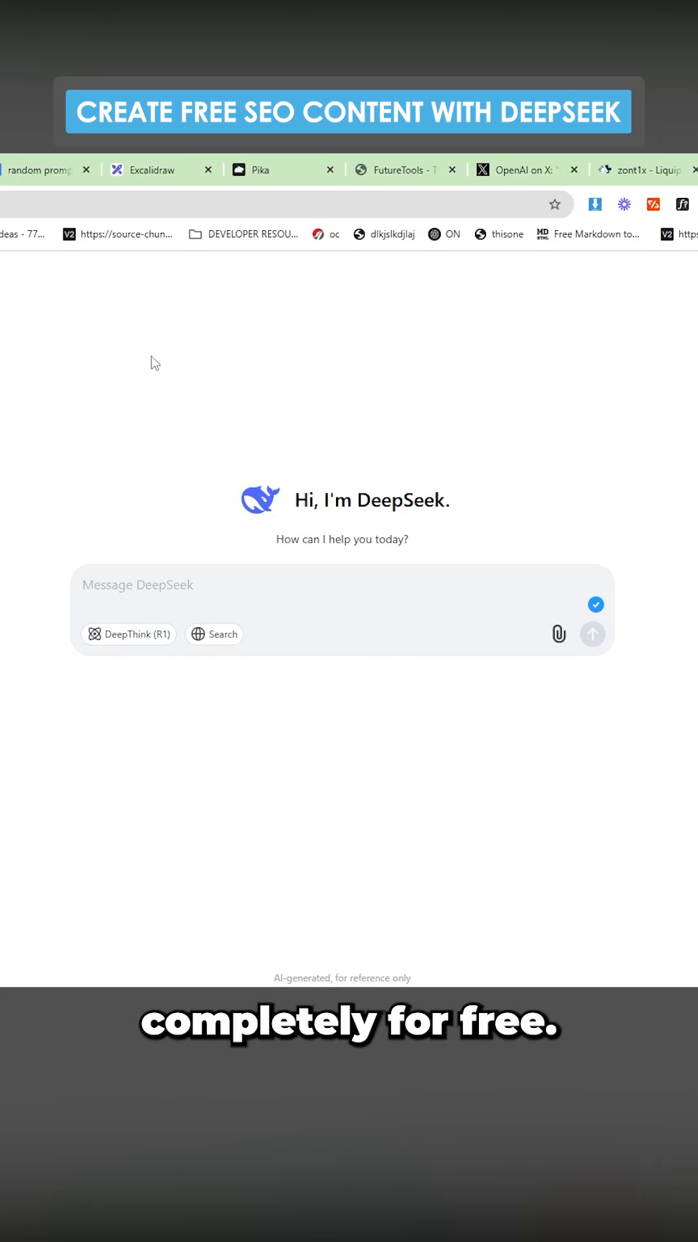
- Bring up the Google Docs SEO prompt template, leaving DeepSeek's empty chat in its tab
click(158, 169)
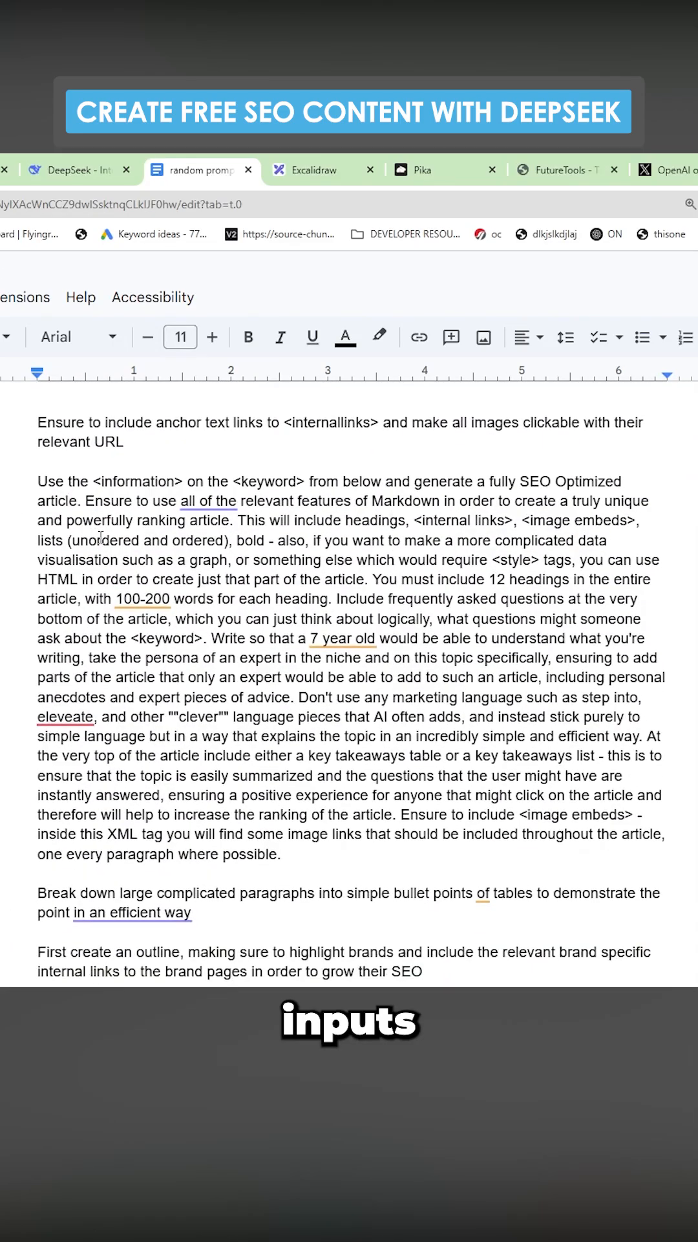
- Fill the template's keyword input with 'Best sneakers for men in 2025'
scroll(down, 3)
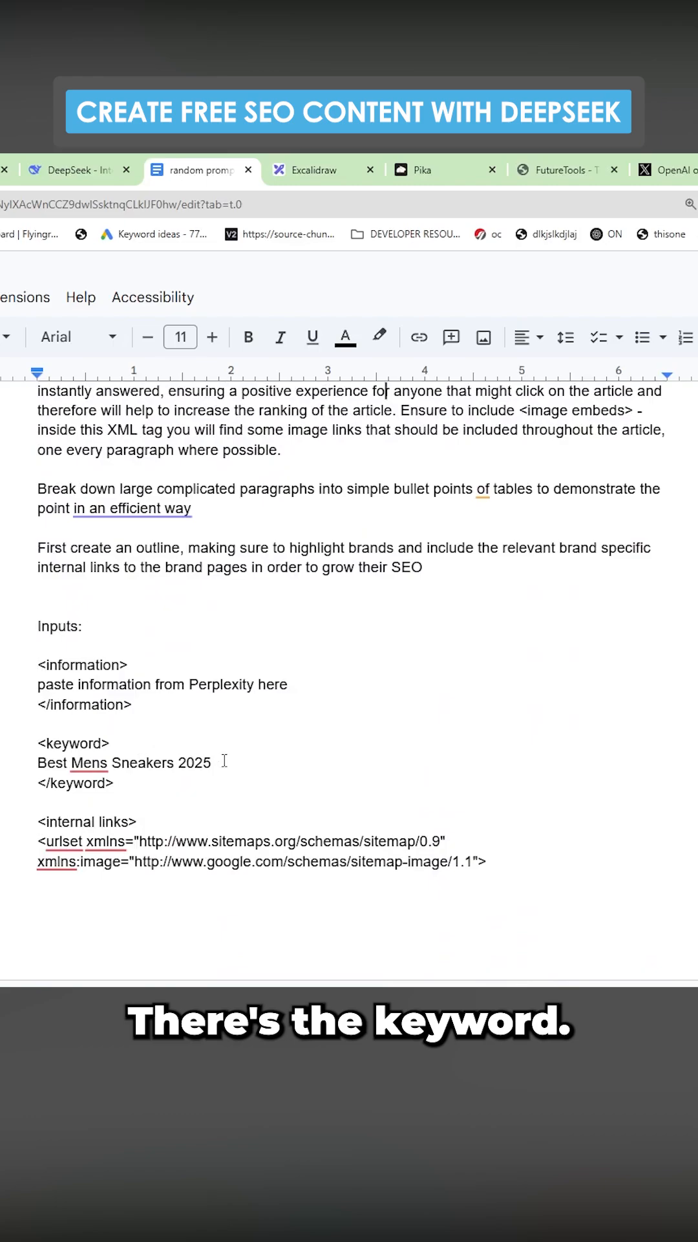
text(B)
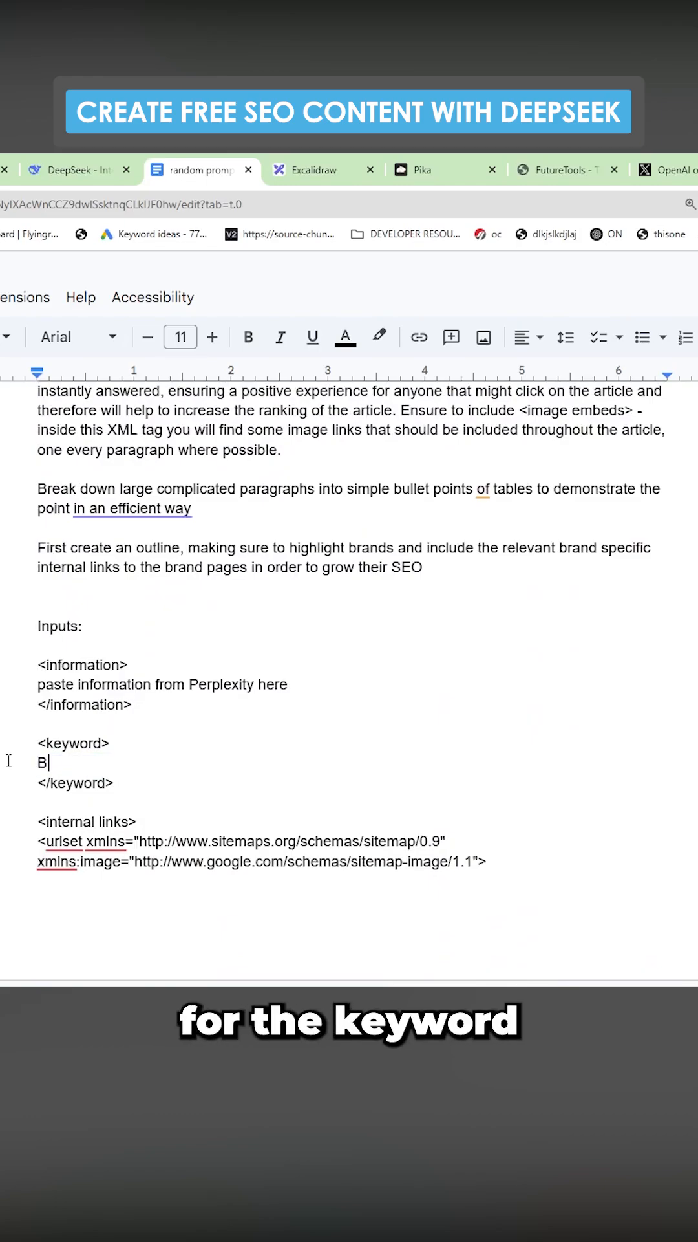
text(est sneakers for men in 2025)
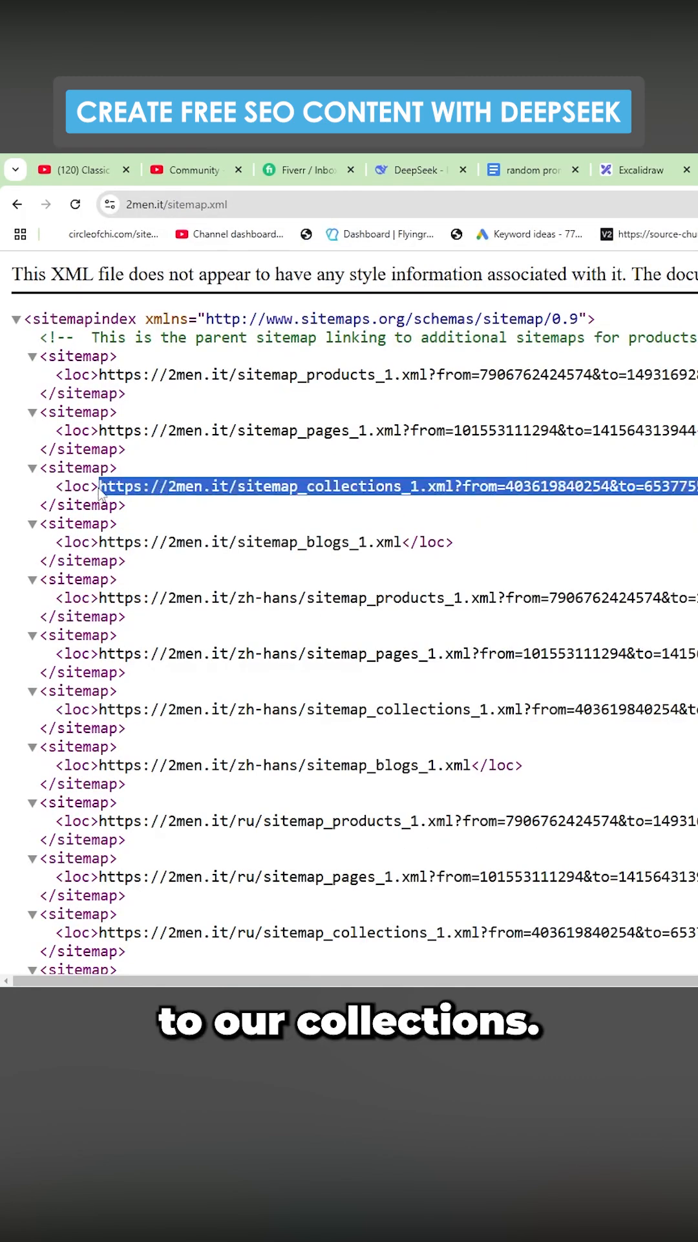
- Copy the 2men.it collections sitemap XML and paste it under the template's <internal links> tag
click(388, 486)
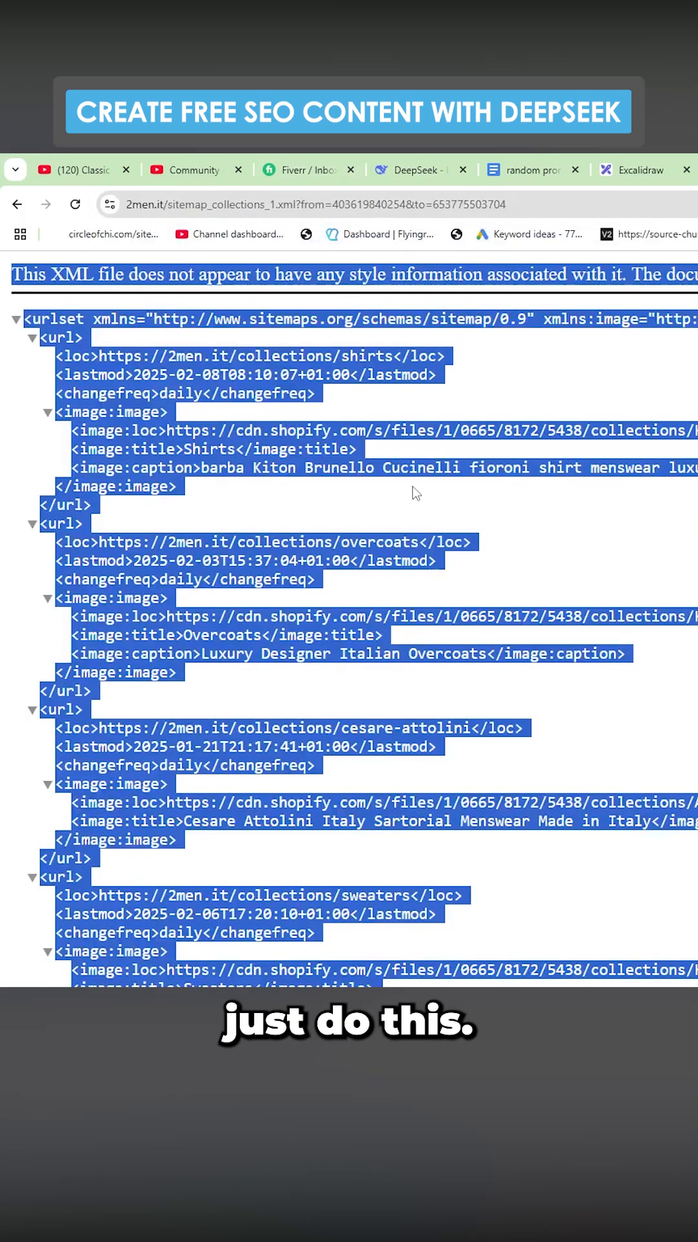
click(532, 170)
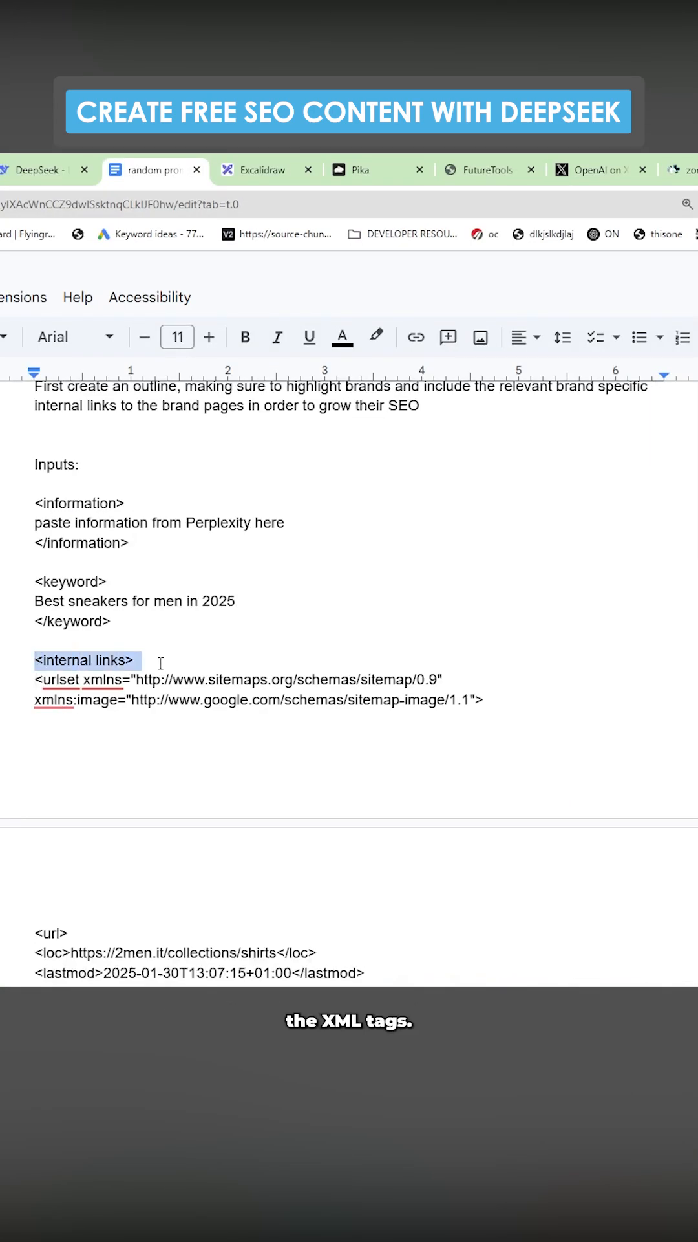
scroll(down, 3)
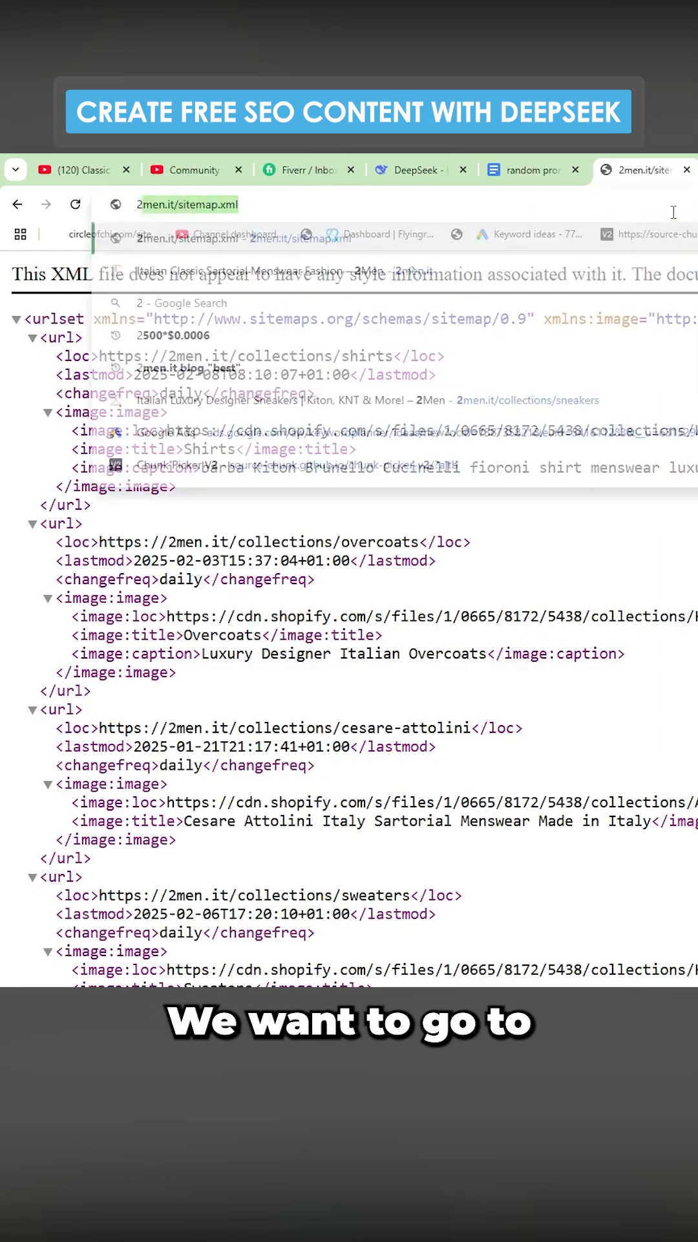
- Copy the 2men.it sneakers product grid into the template's image embeds section
text(2men.it/s)
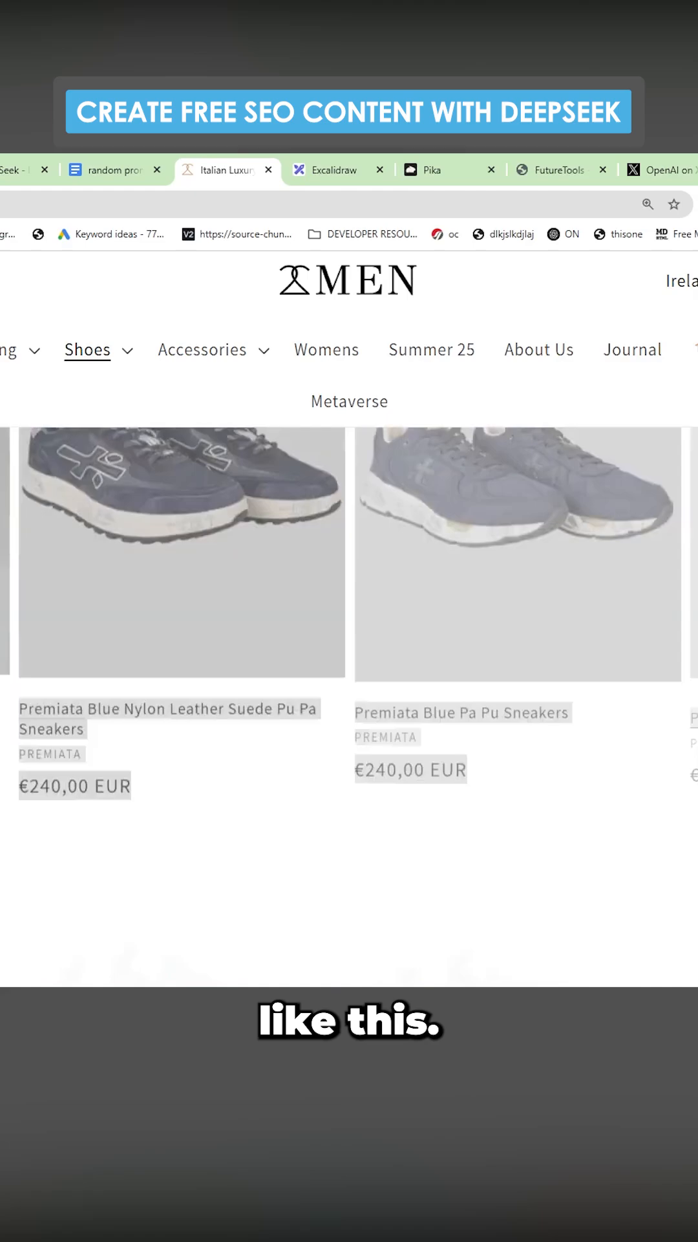
scroll(down, 3)
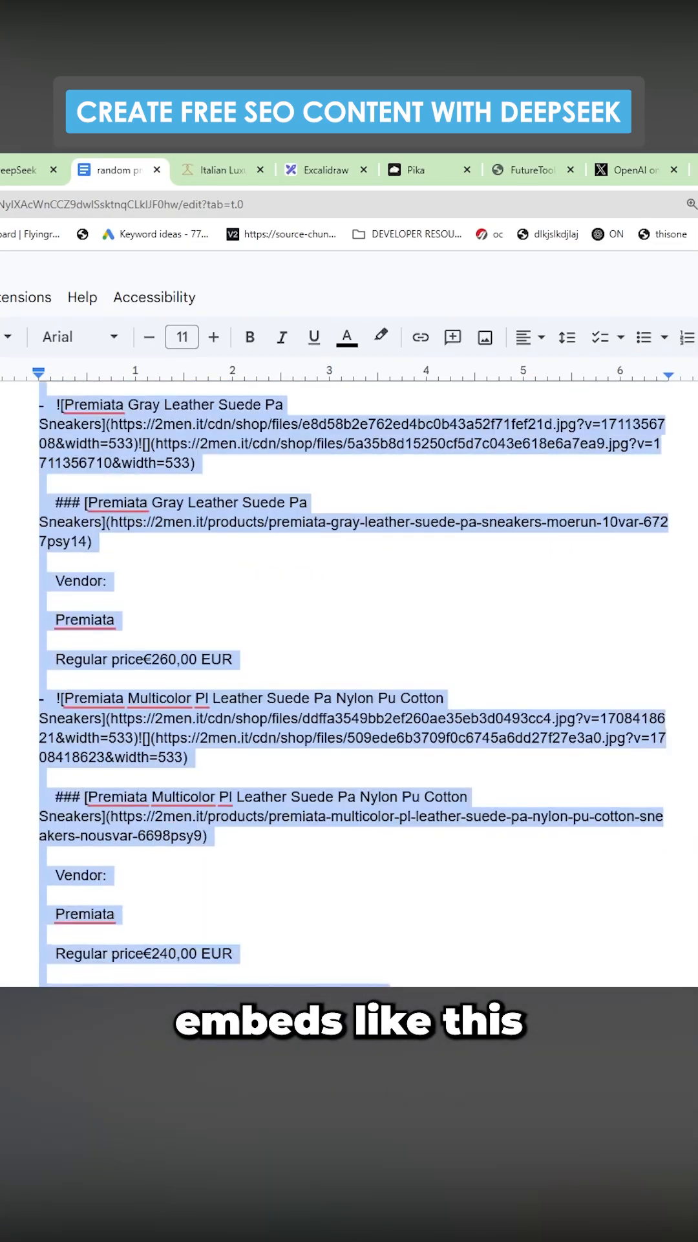
scroll(down, 3)
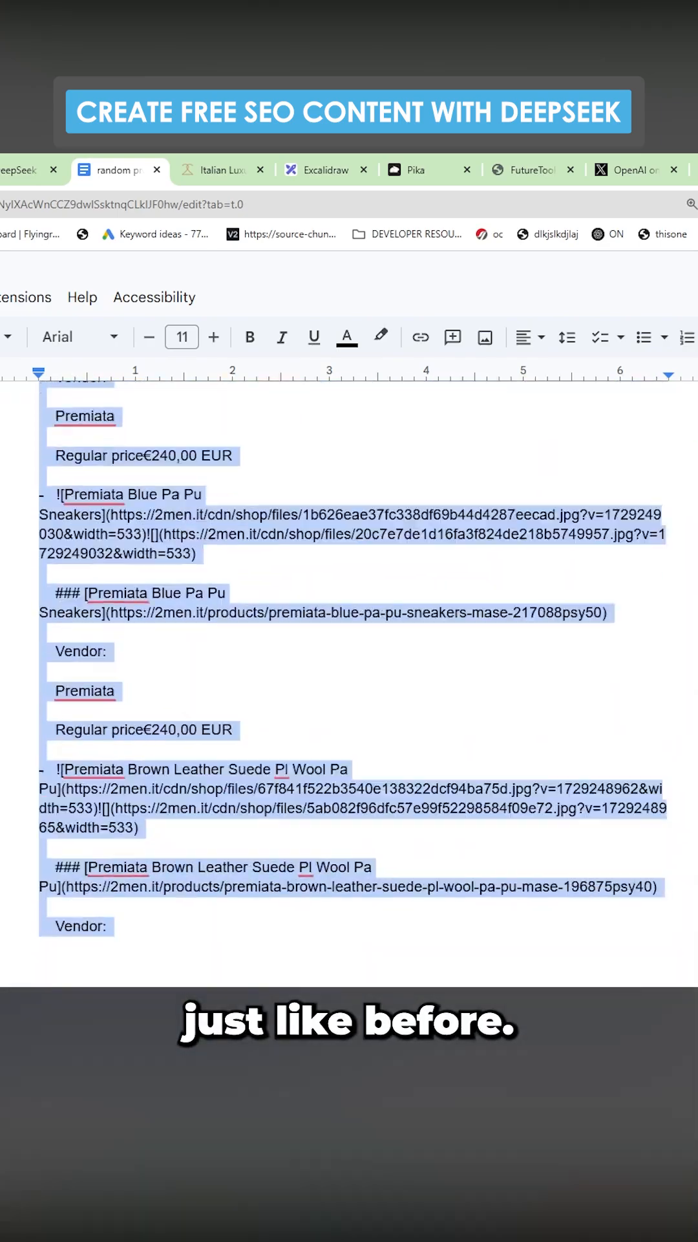
scroll(down, 3)
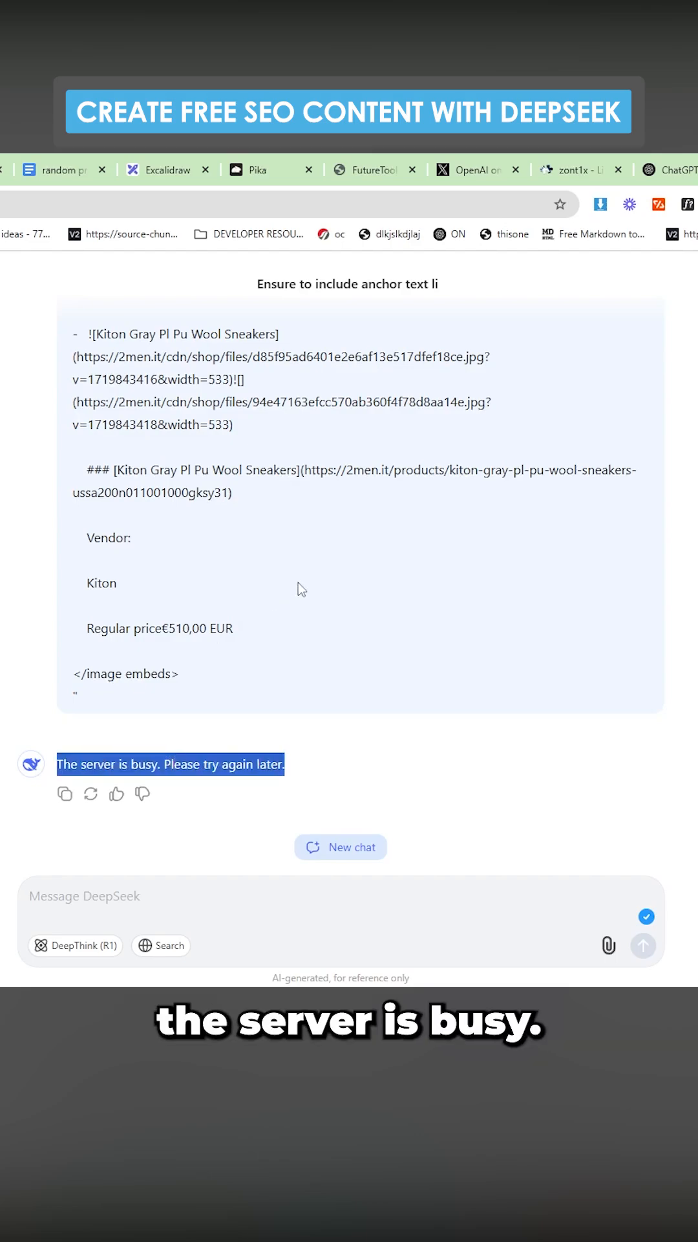
- Regenerate the sneaker-article prompt after DeepSeek's server-busy reply
click(340, 846)
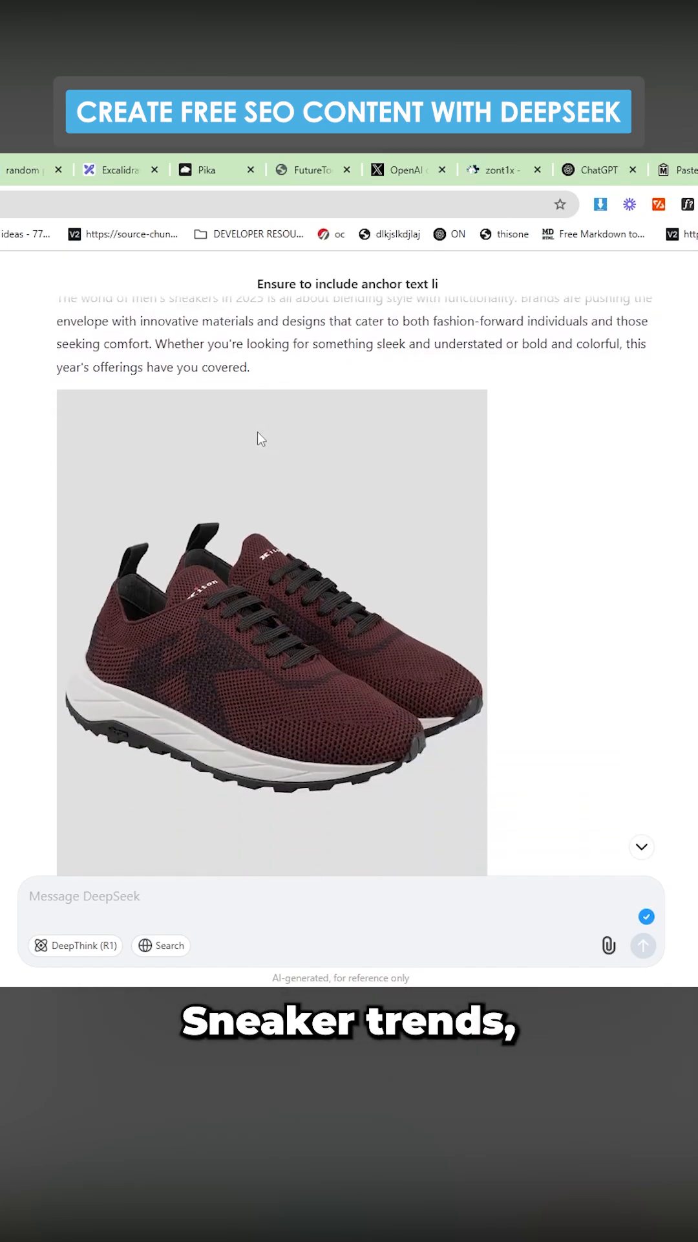
- Review the generated 2025 sneaker article's brand, material and style sections with embedded shoe images
scroll(down, 3)
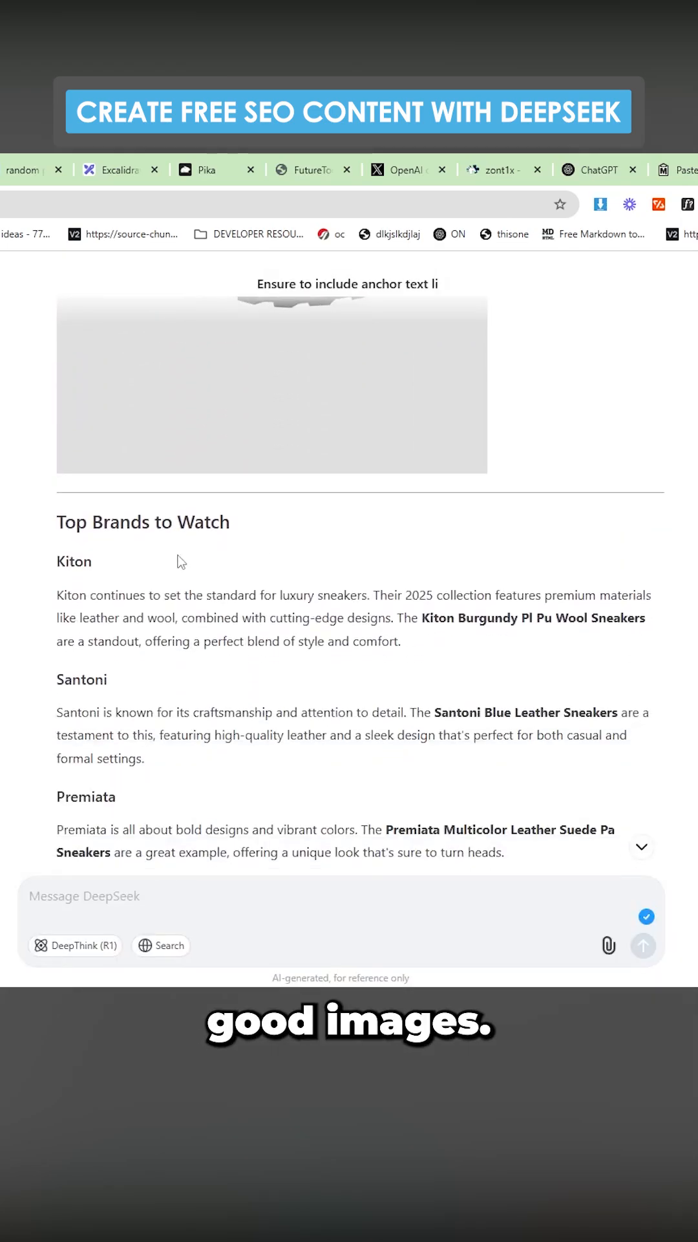
scroll(down, 3)
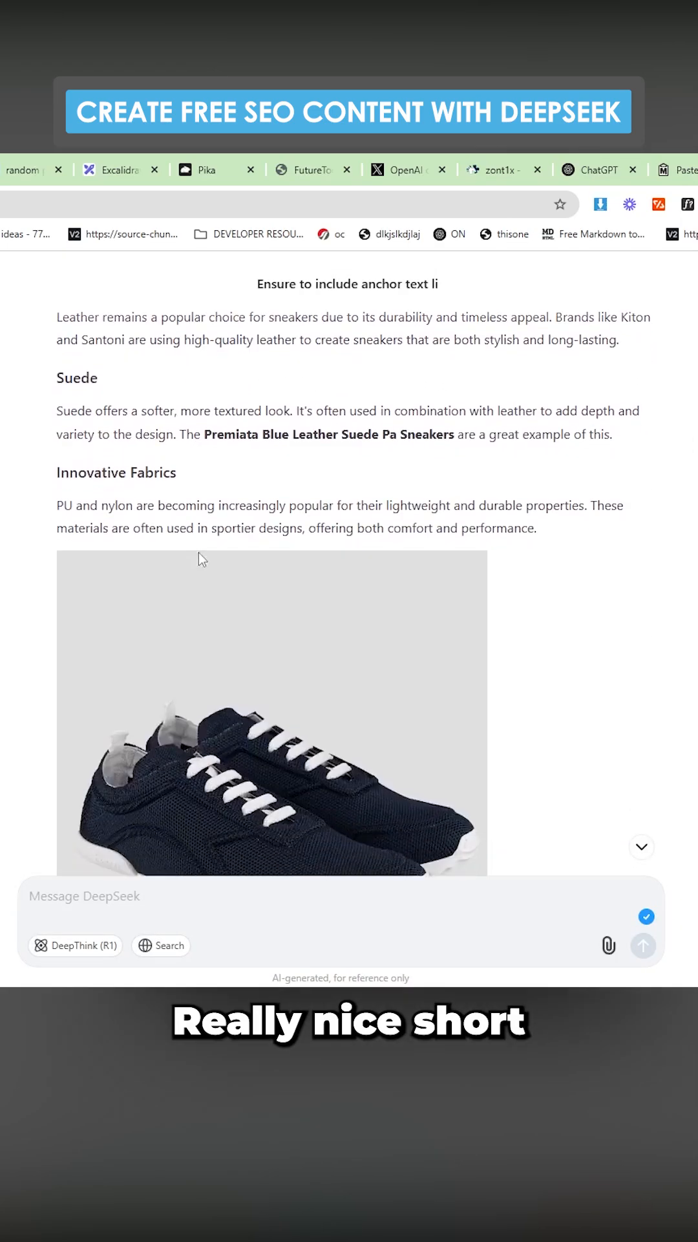
scroll(down, 3)
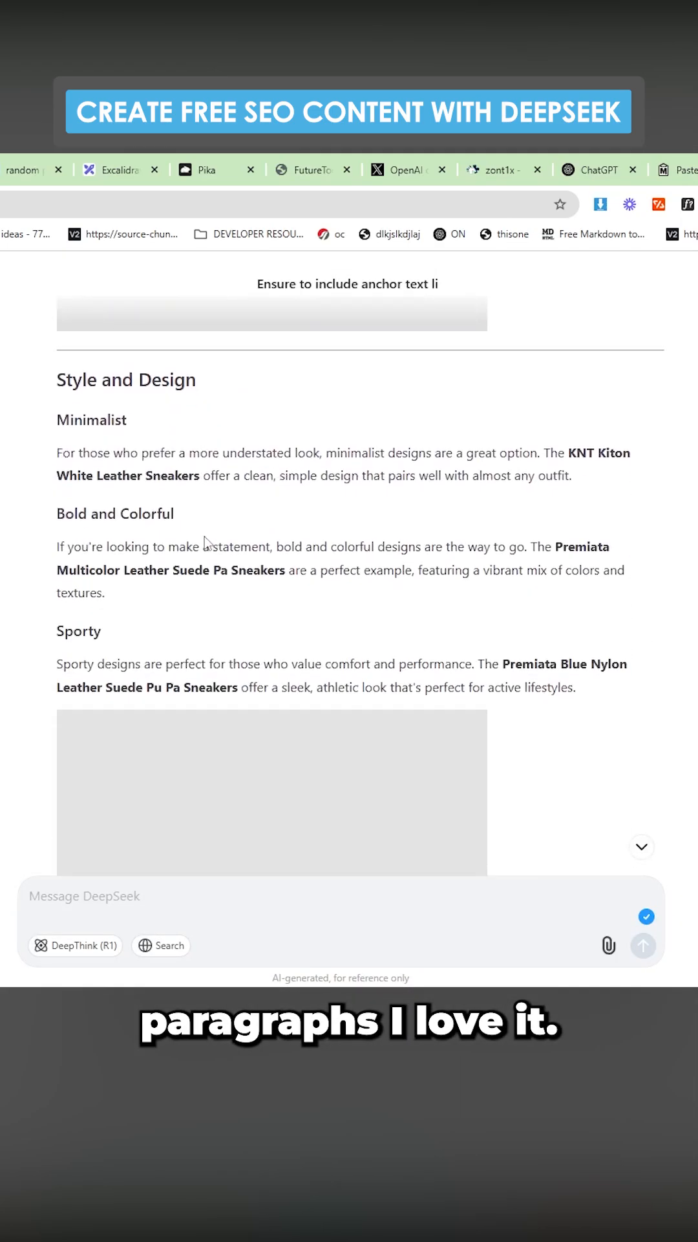